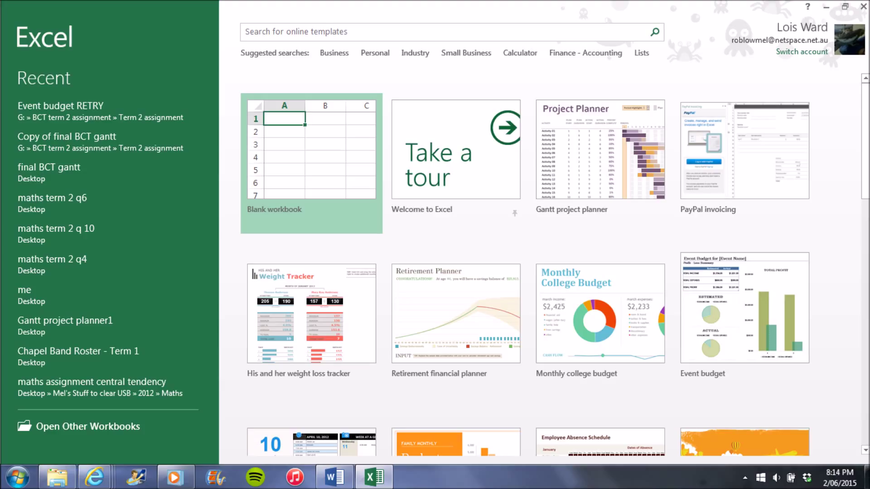
Search the templates for 'gantt' and preview the Gantt project planner template
text(gantt)
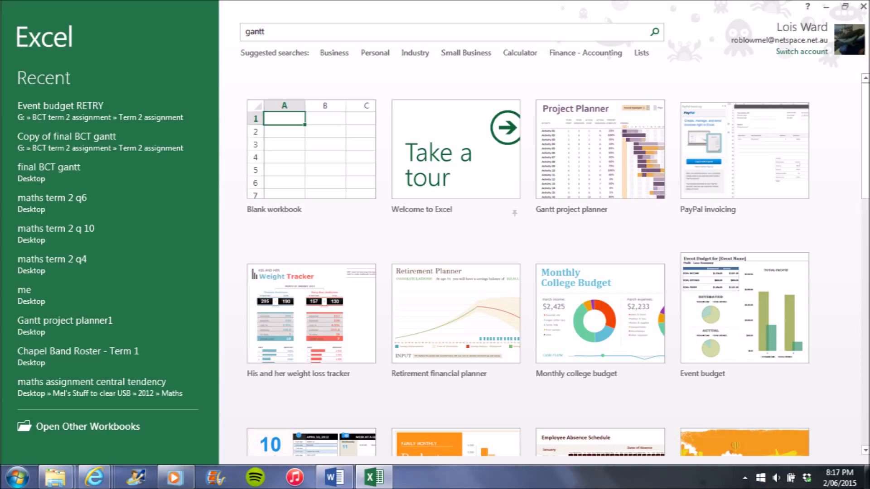
click(599, 150)
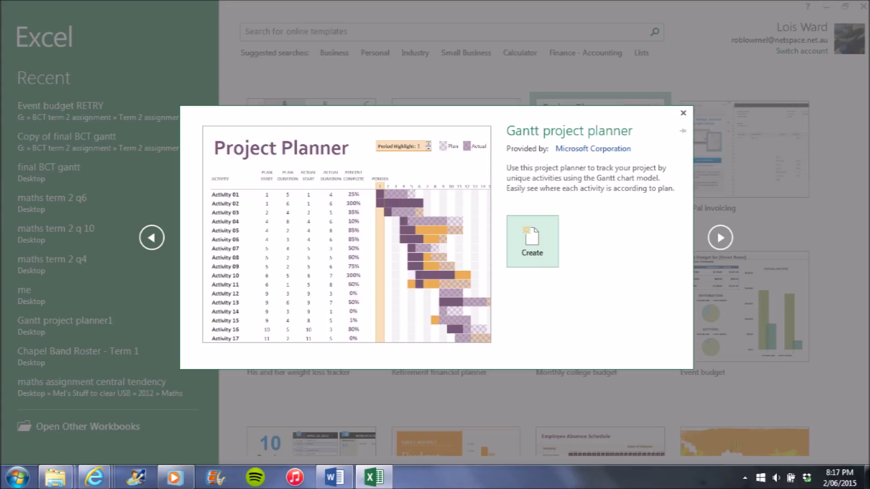
Create a workbook from the template and view its Periods columns on the Project Planner sheet
click(531, 241)
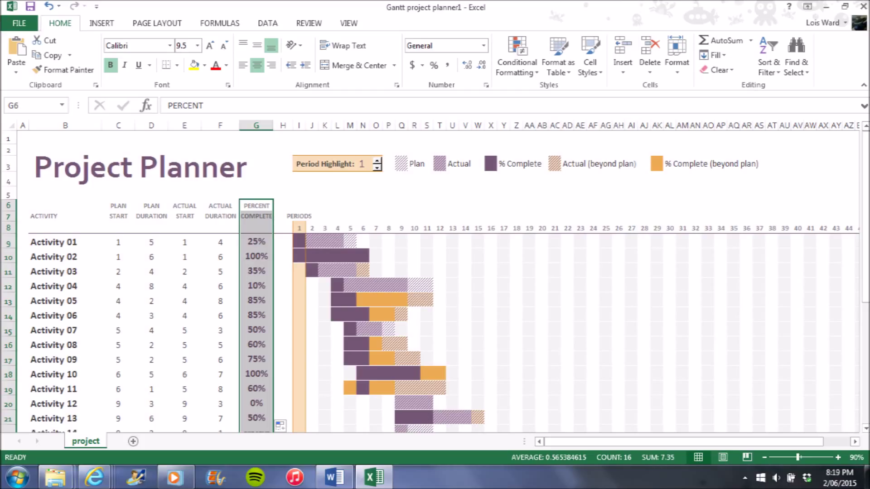
scroll(right, 3)
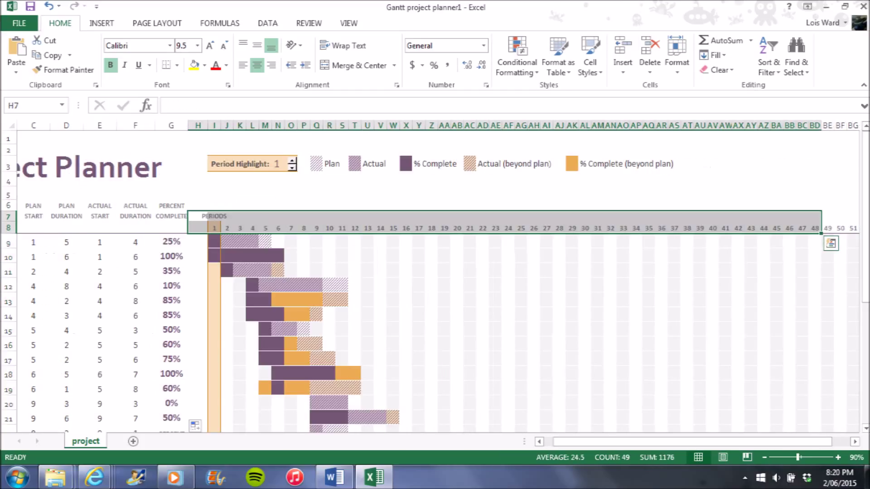